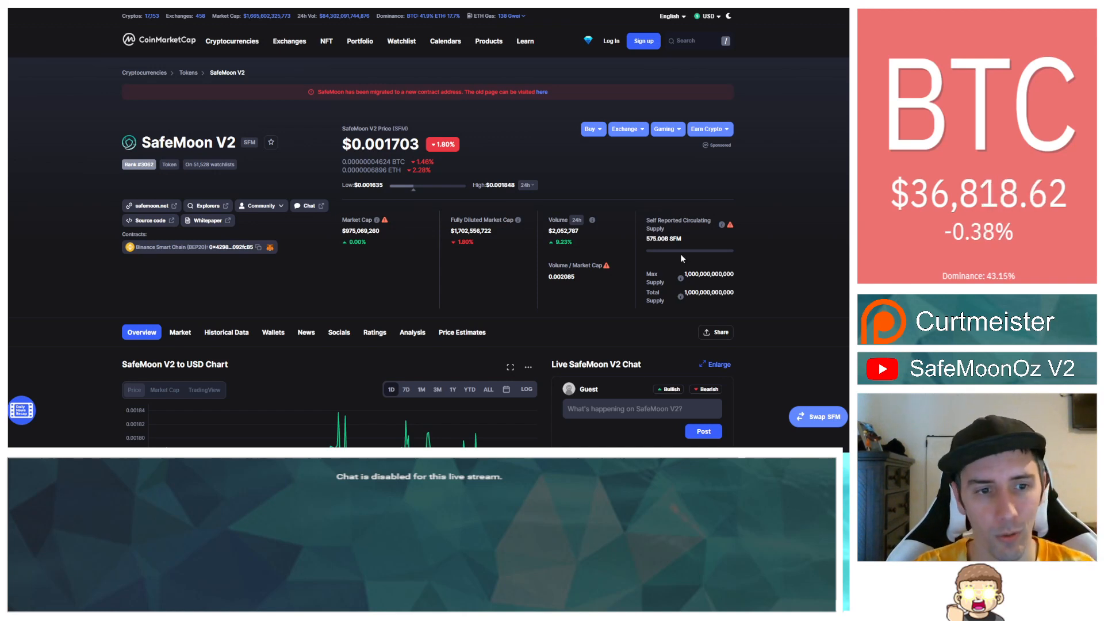
mouse_move(95, 278)
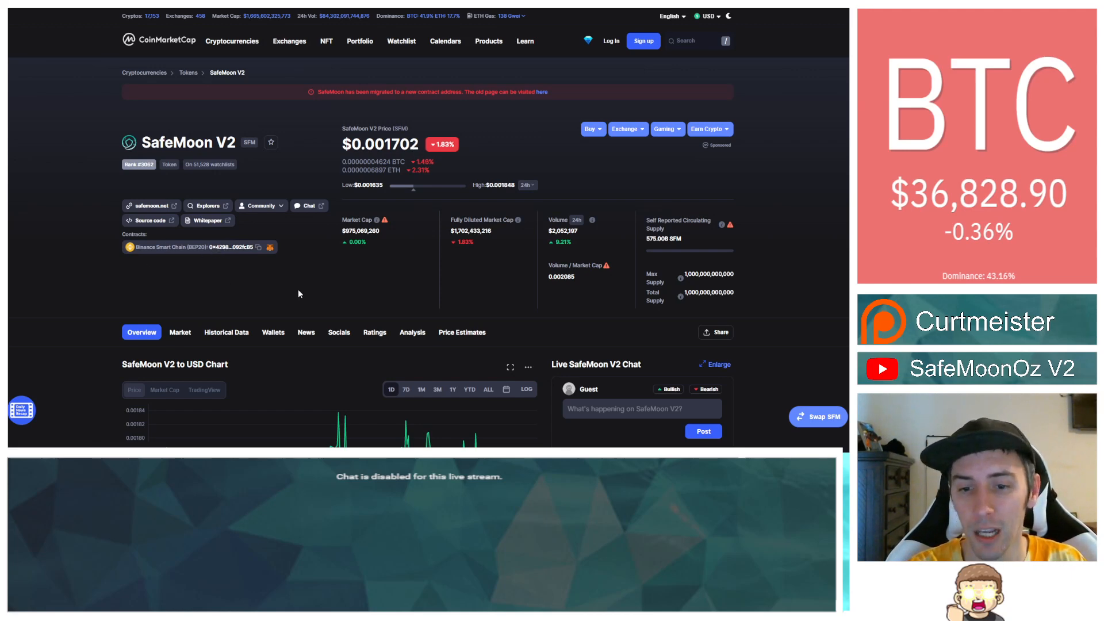
Scroll the SafeMoon V2 page to the USD price chart, highlighting the current price on the way.
scroll(down, 3)
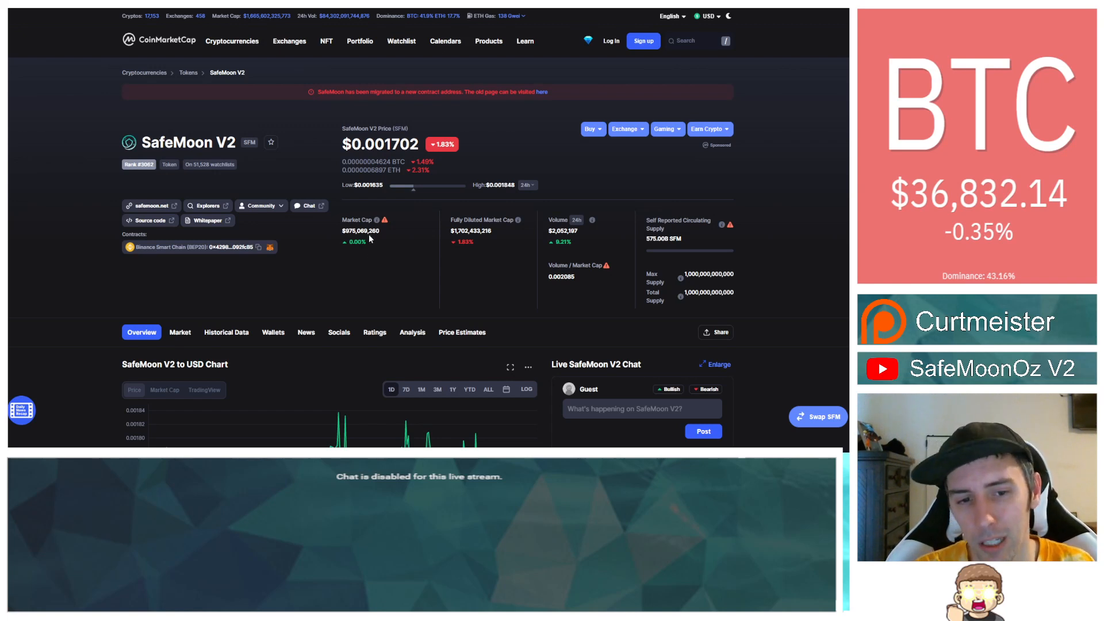
mouse_move(385, 220)
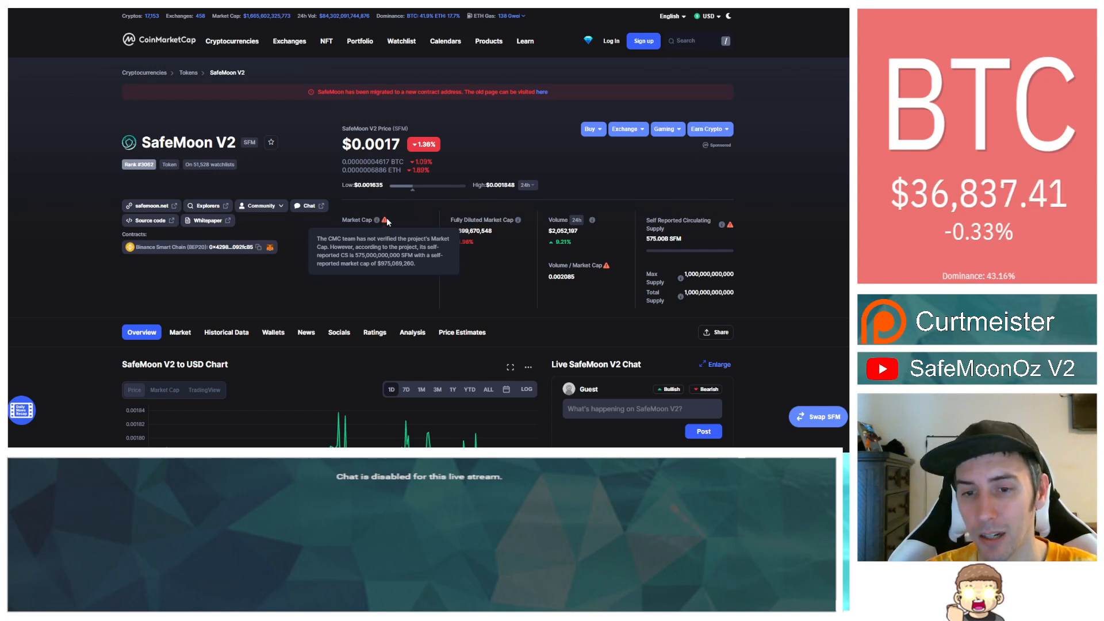
mouse_move(396, 160)
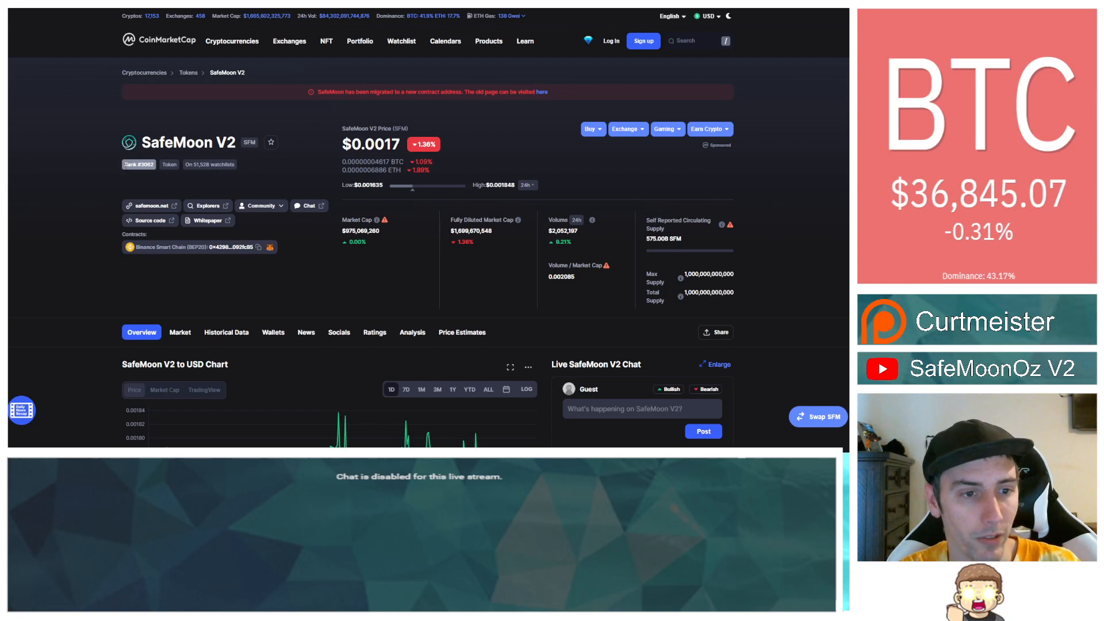
mouse_move(52, 171)
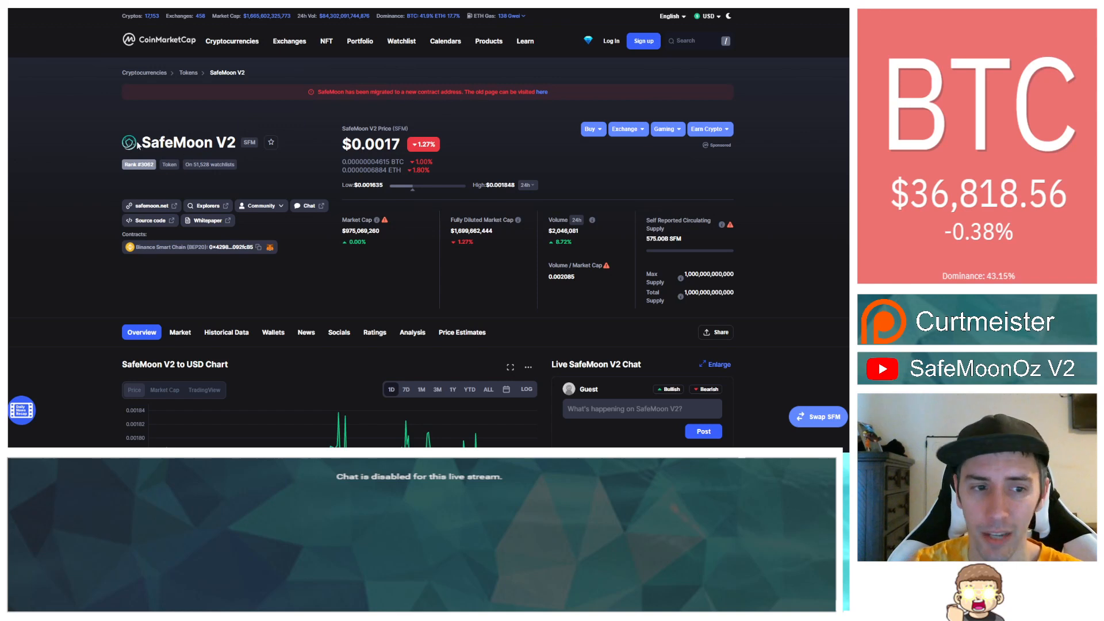
double_click(370, 144)
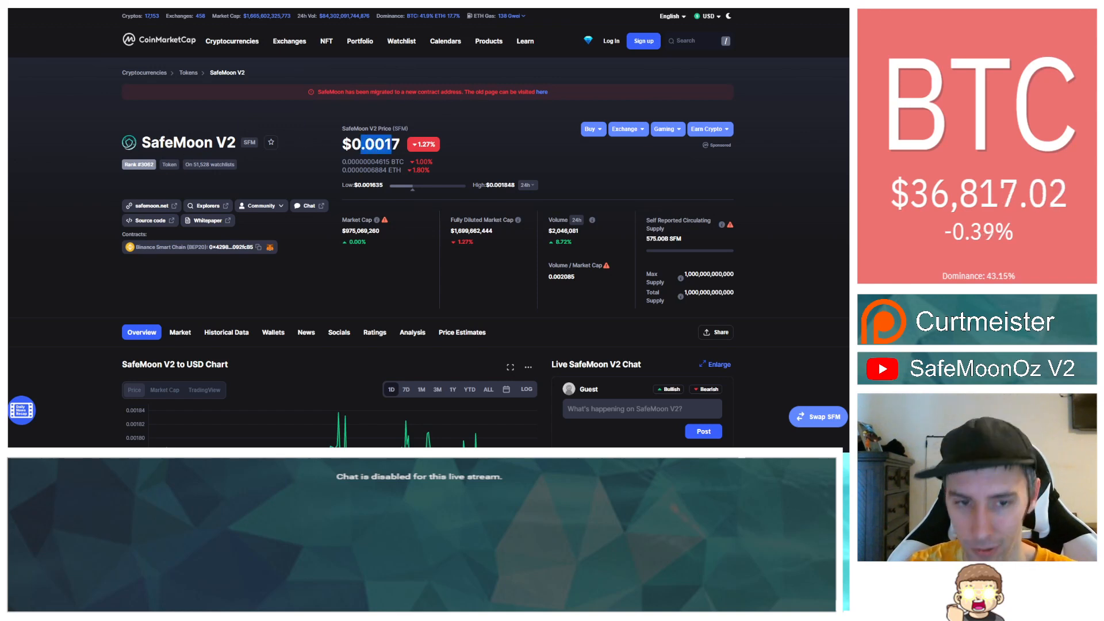
mouse_move(515, 136)
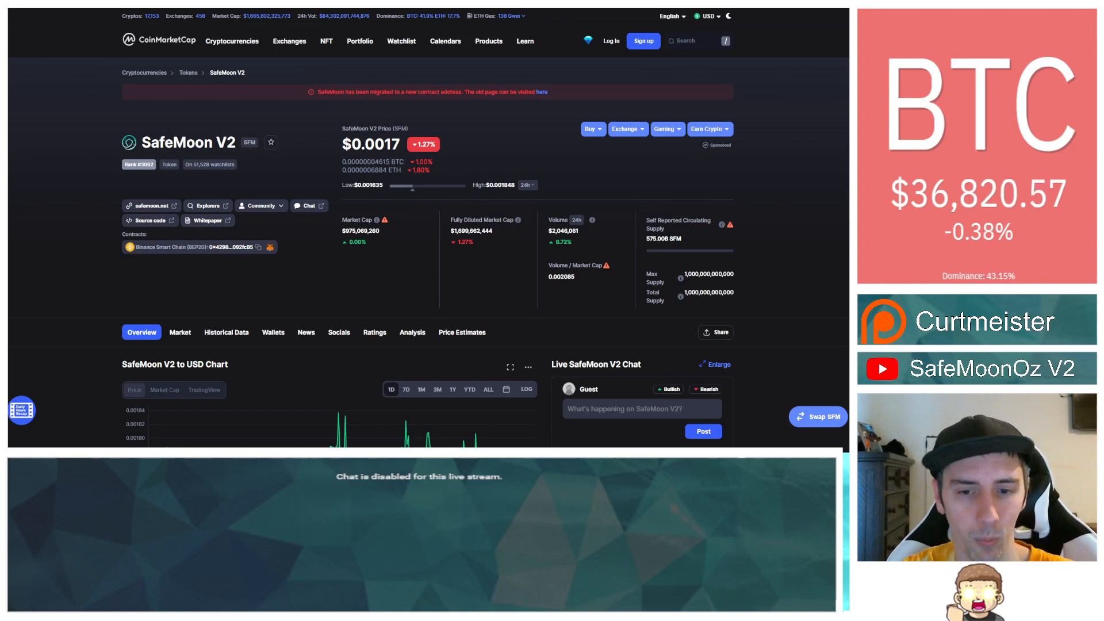
scroll(down, 3)
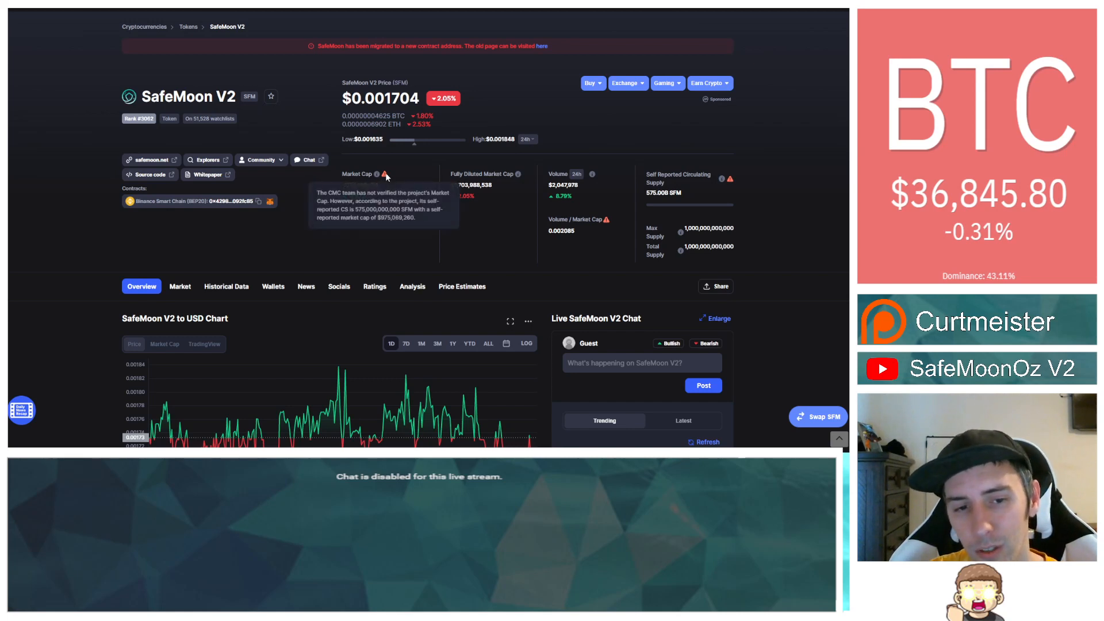
mouse_move(435, 181)
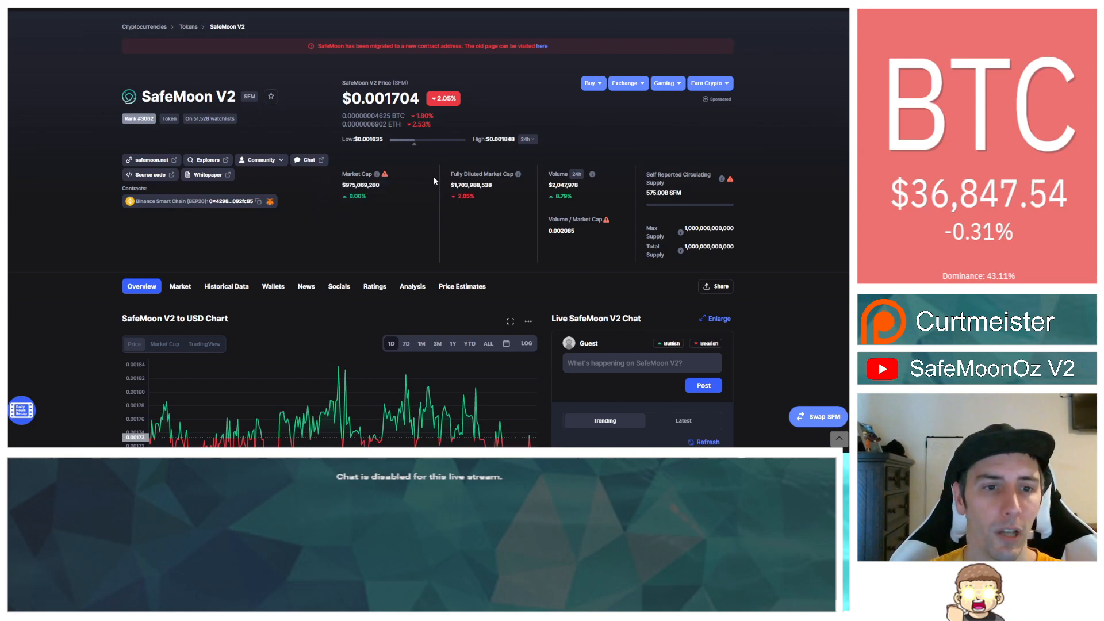